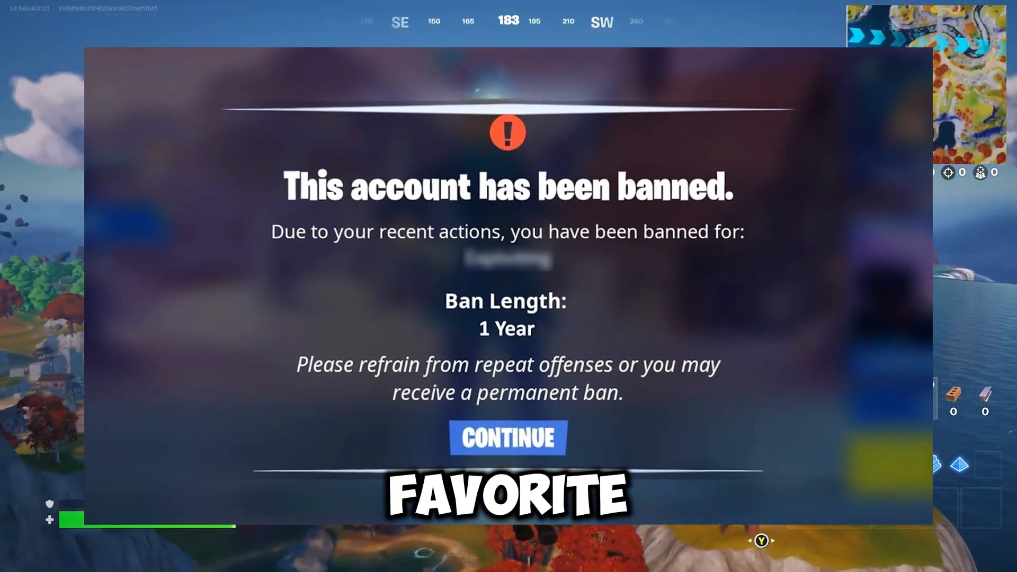
- Dismiss the one-year ban notice via CONTINUE and harvest the large rock with the pickaxe
{"action": "left_click", "coordinate": [507, 437]}
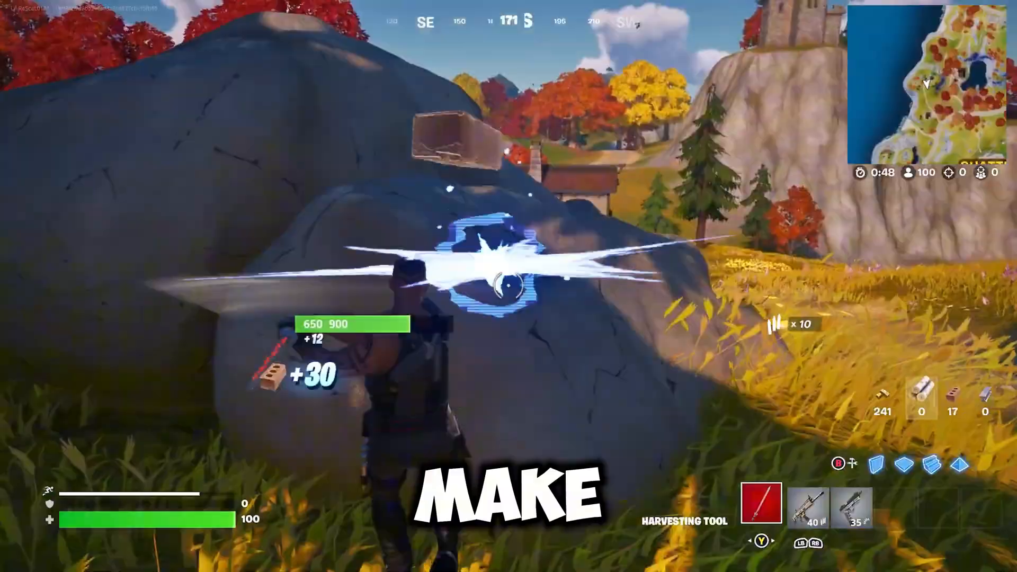
{"action": "left_click", "coordinate": [509, 285]}
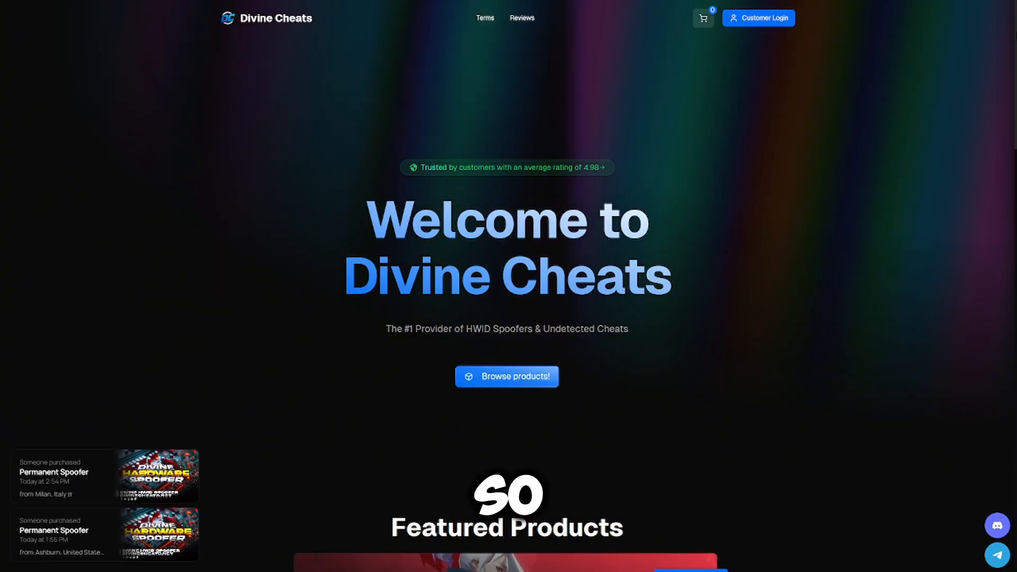
- Scroll the Divine Cheats homepage down to the Best Seller Products price list
{"action": "scroll", "scroll_direction": "down", "scroll_amount": 3}
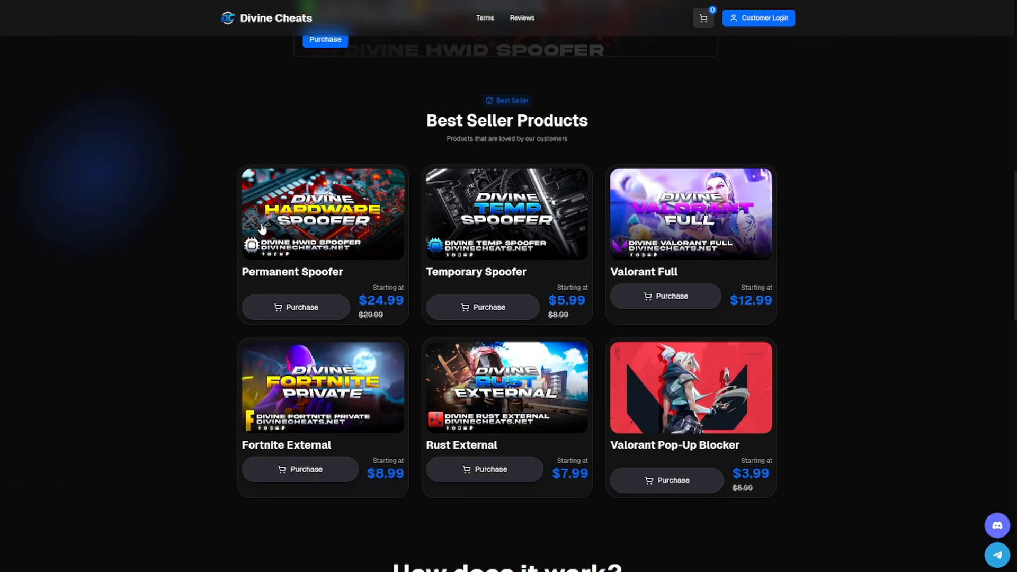
{"action": "mouse_move", "coordinate": [331, 213]}
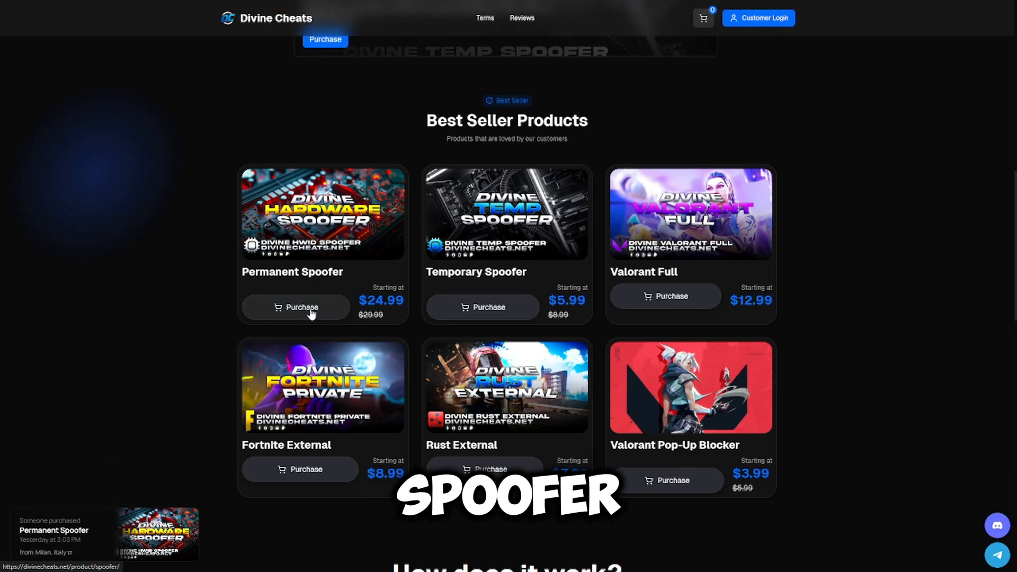
- Open Permanent Spoofer and compare its Lifetime and One Time ($24.99) license options
{"action": "left_click", "coordinate": [294, 307]}
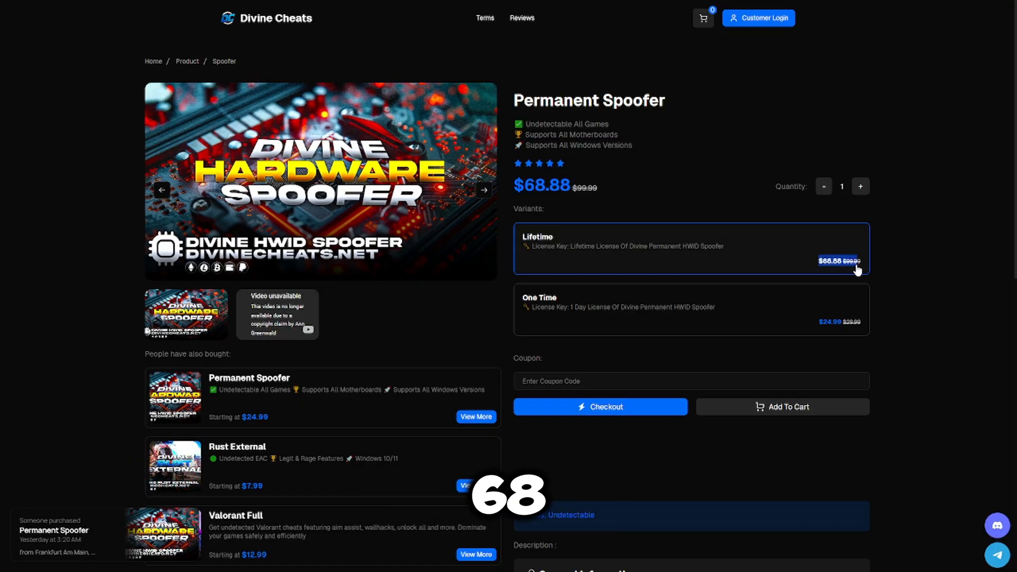
{"action": "left_click", "coordinate": [691, 310]}
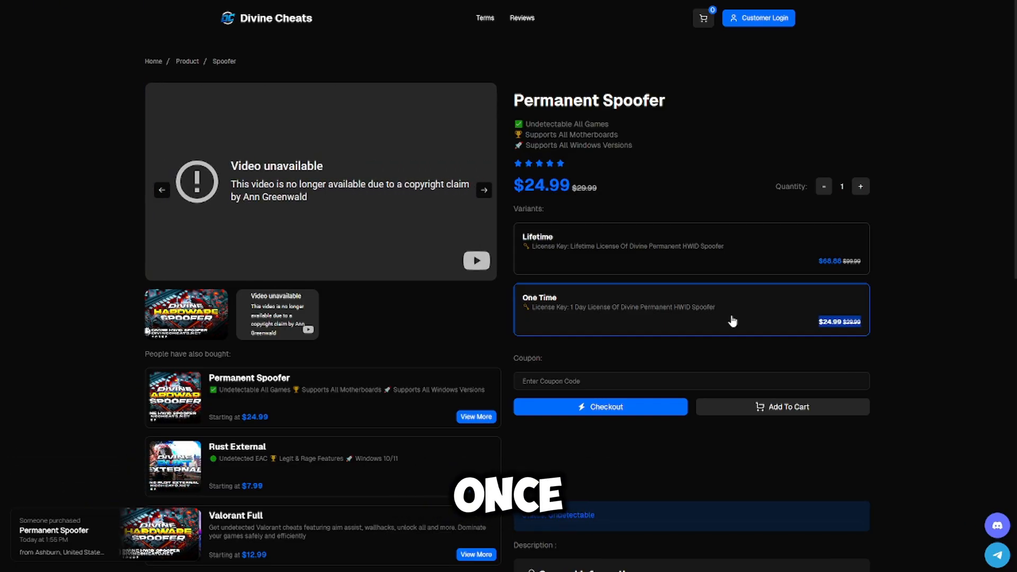
{"action": "left_click", "coordinate": [688, 250]}
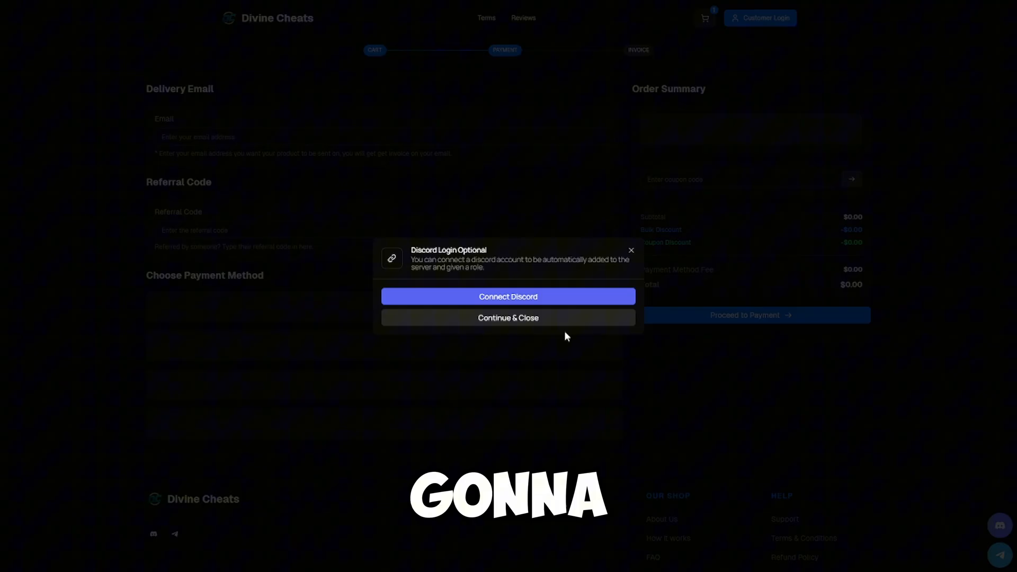
- Skip the Discord login, pick ETH, then settle on Debit/Credit Card payment at checkout
{"action": "left_click", "coordinate": [507, 317]}
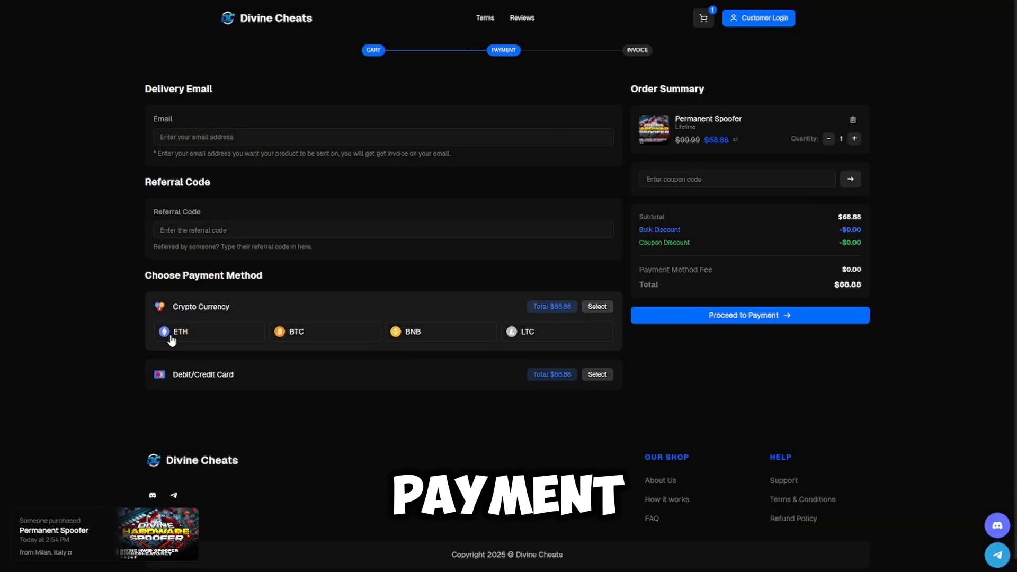
{"action": "left_click", "coordinate": [749, 315]}
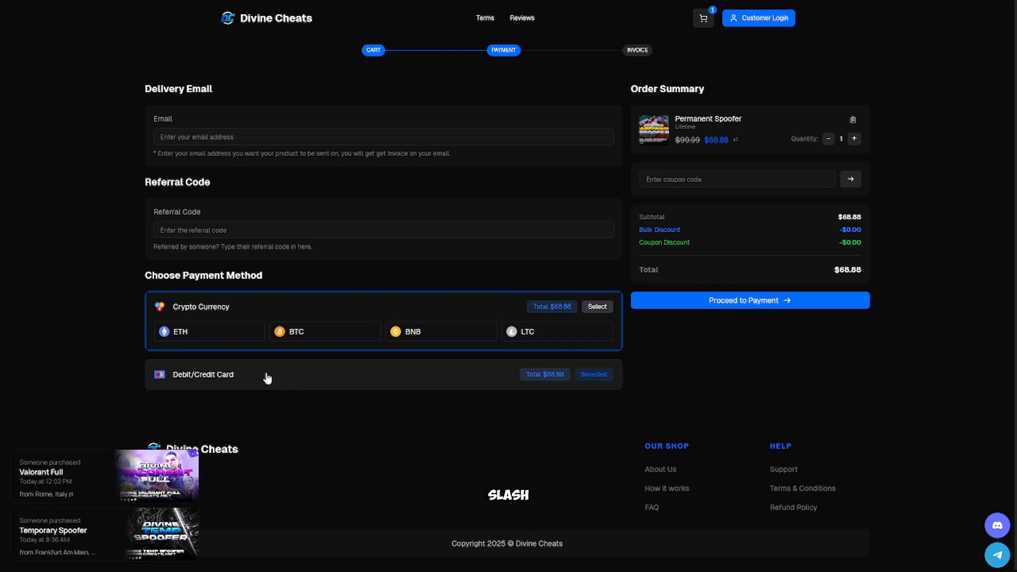
{"action": "left_click", "coordinate": [202, 374]}
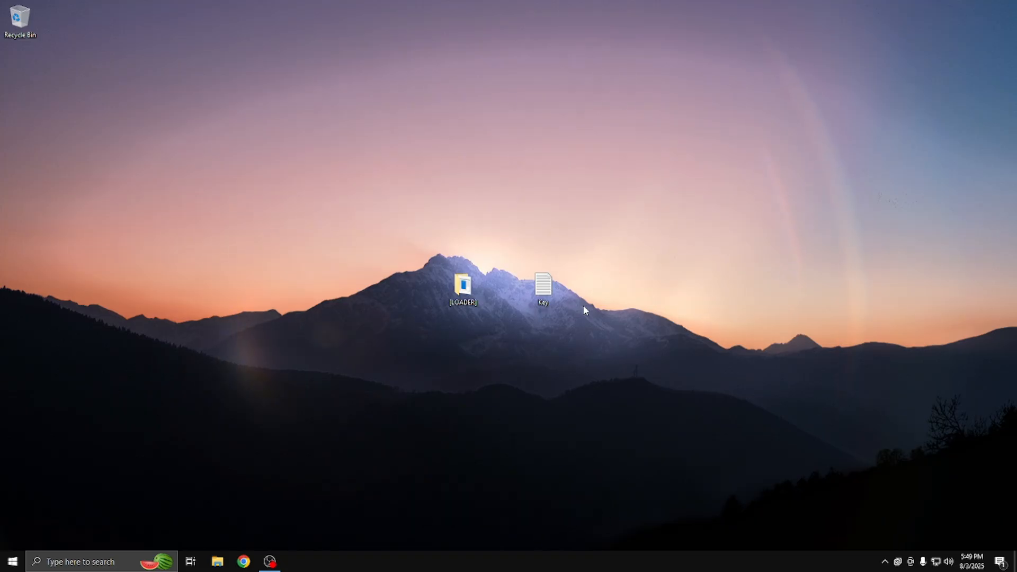
- Open the desktop Key file in Notepad and copy the license key from it
{"action": "double_click", "coordinate": [543, 285]}
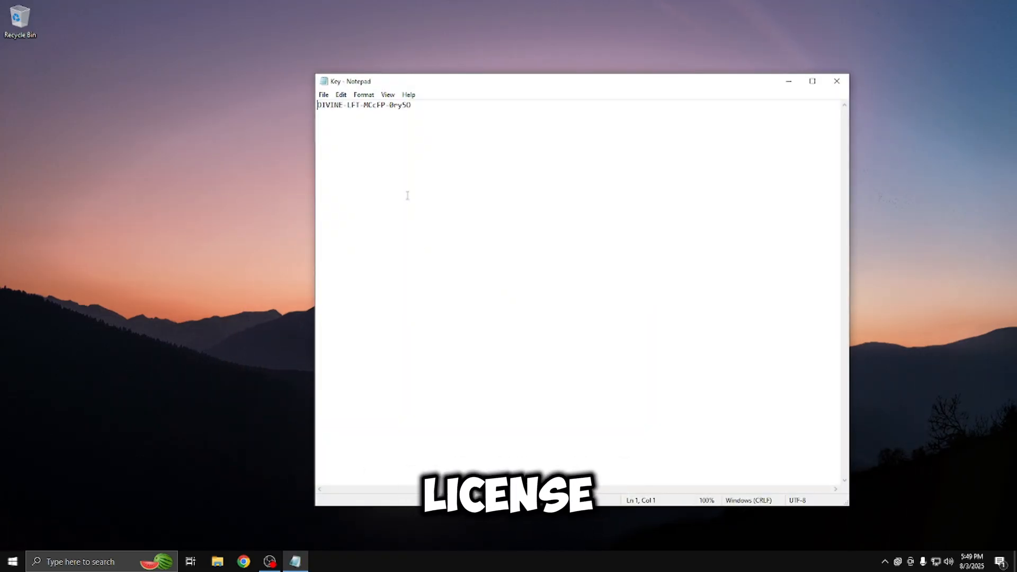
{"action": "right_click", "coordinate": [312, 93]}
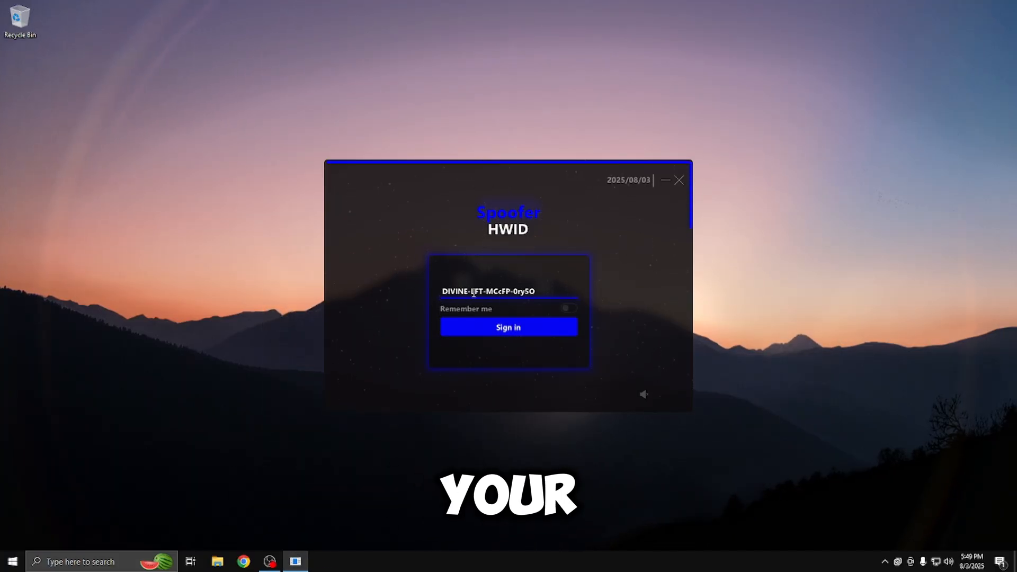
- Sign in with Remember me, enable Gpu Spoof and confirm a new random address
{"action": "left_click", "coordinate": [507, 328]}
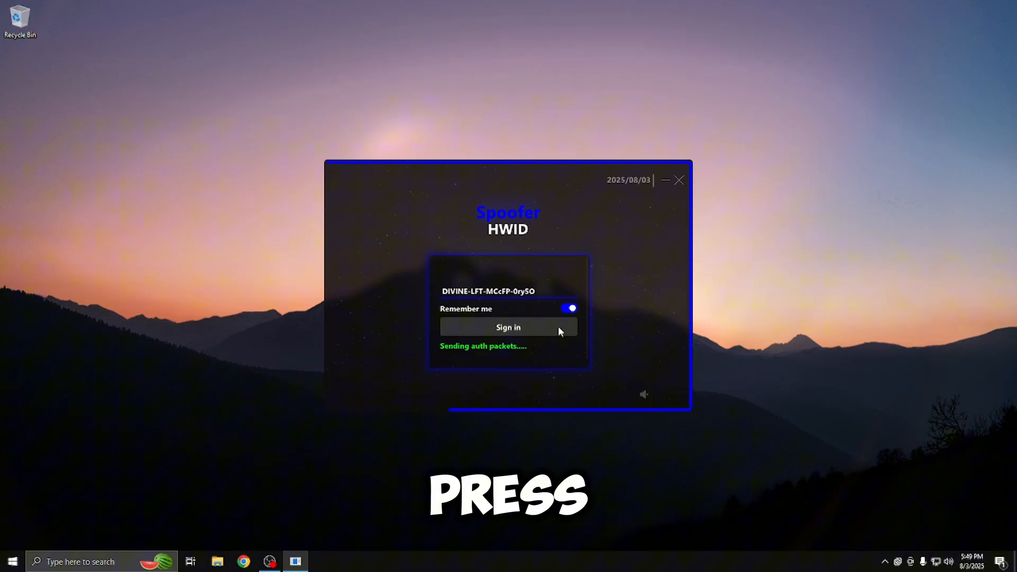
{"action": "left_click", "coordinate": [508, 327]}
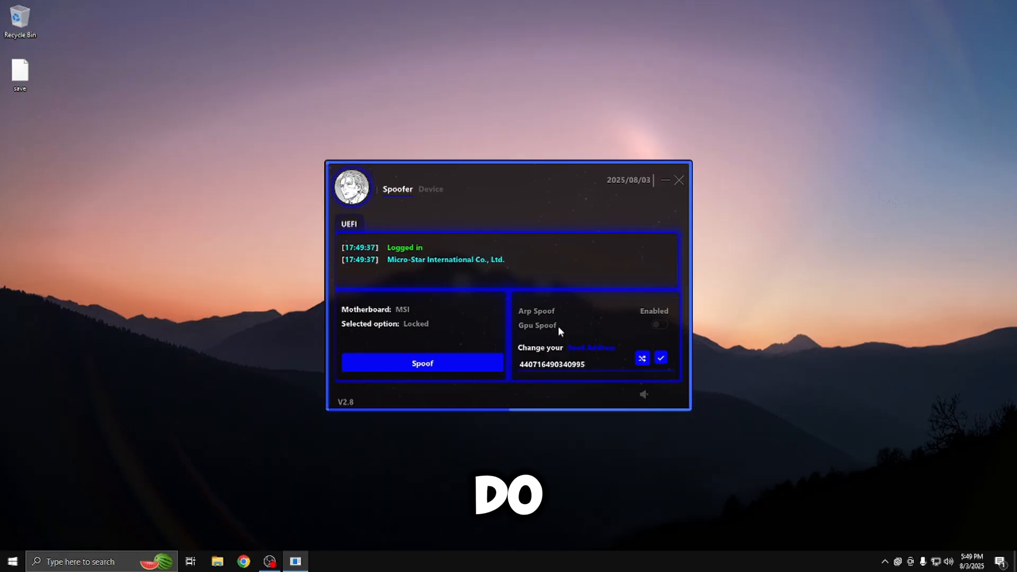
{"action": "left_click", "coordinate": [659, 325]}
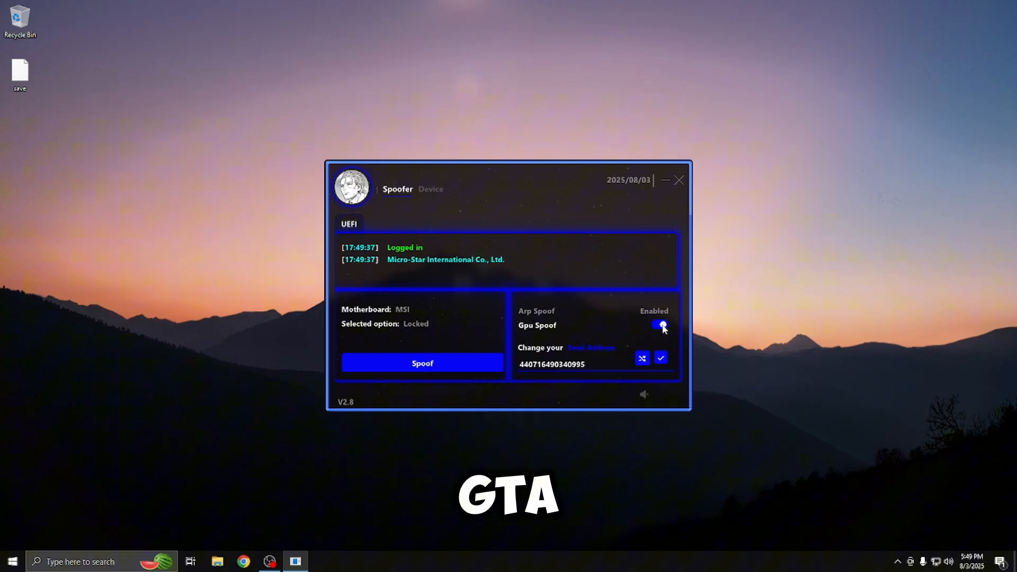
{"action": "left_click", "coordinate": [642, 358]}
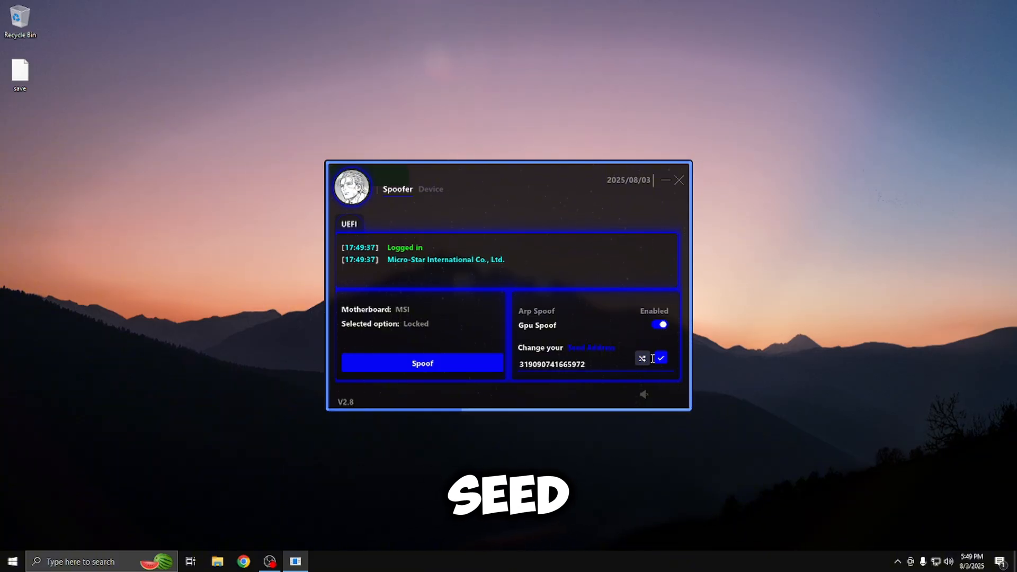
{"action": "left_click", "coordinate": [660, 358]}
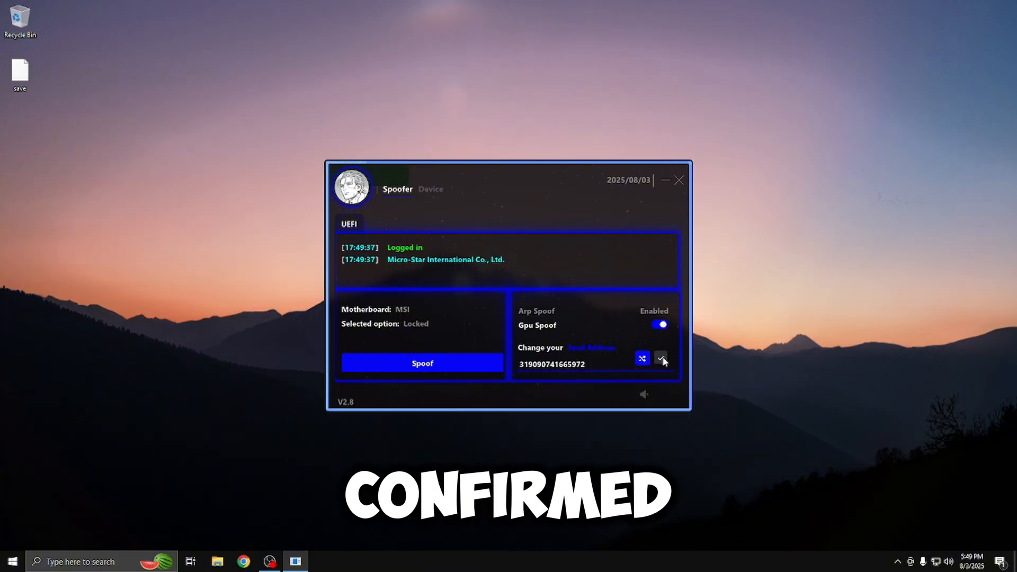
- Run the spoof for the MSI motherboard, get the reboot prompt, and close the loader
{"action": "left_click", "coordinate": [423, 364]}
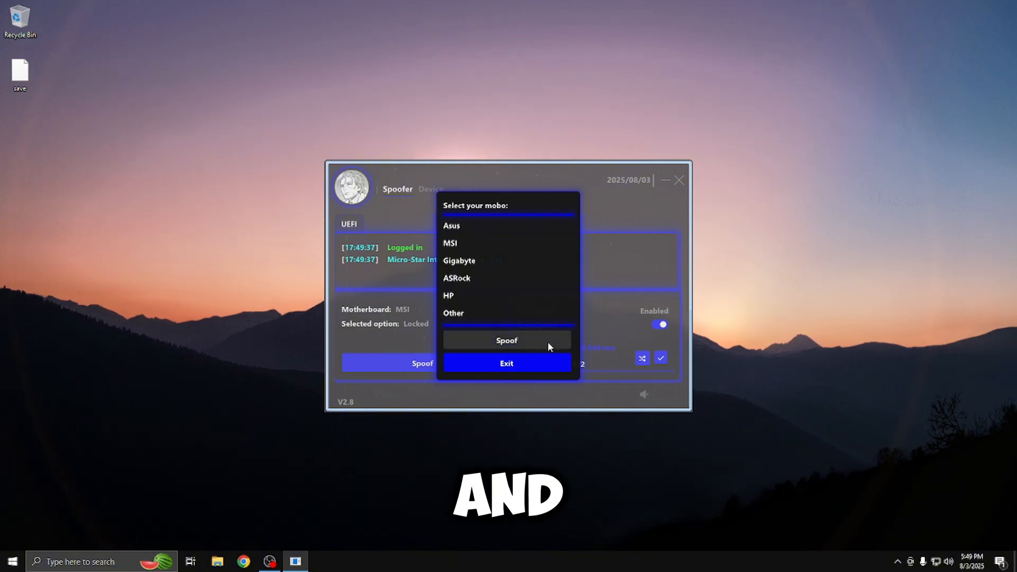
{"action": "left_click", "coordinate": [506, 340]}
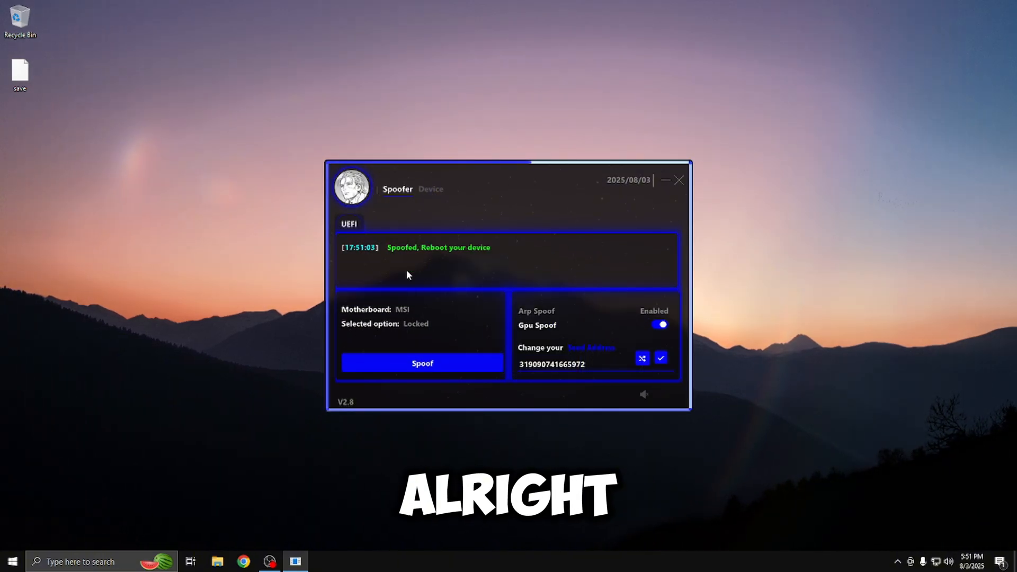
{"action": "mouse_move", "coordinate": [331, 263]}
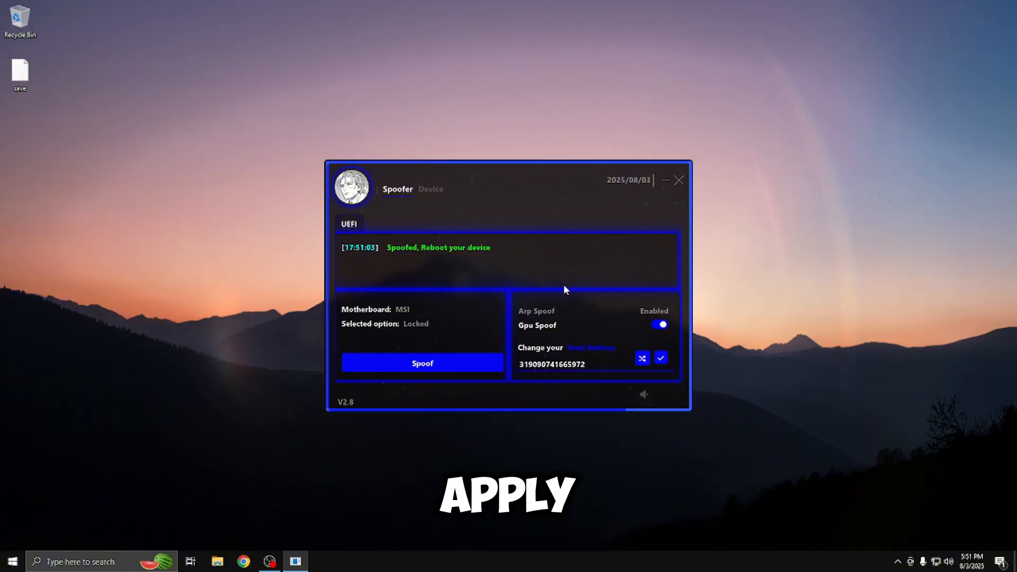
{"action": "left_click", "coordinate": [681, 180]}
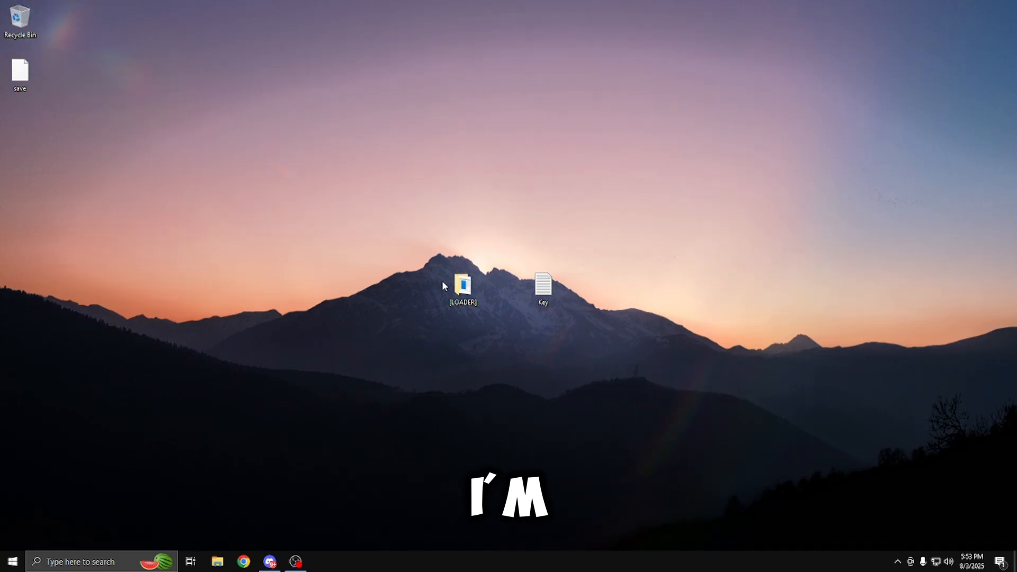
- Relaunch the loader exe as administrator and sign in again with Remember me on
{"action": "right_click", "coordinate": [373, 195]}
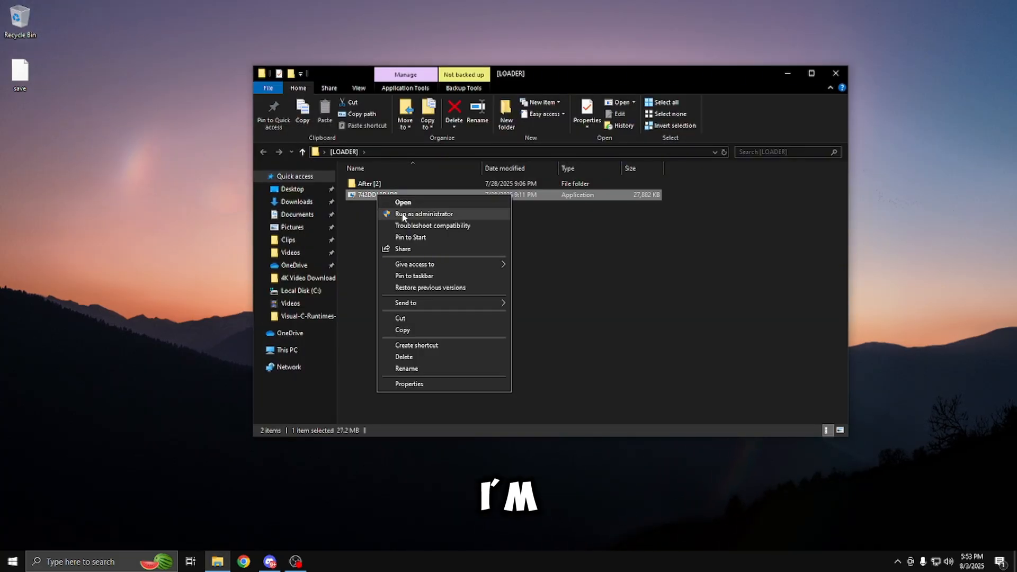
{"action": "left_click", "coordinate": [424, 214]}
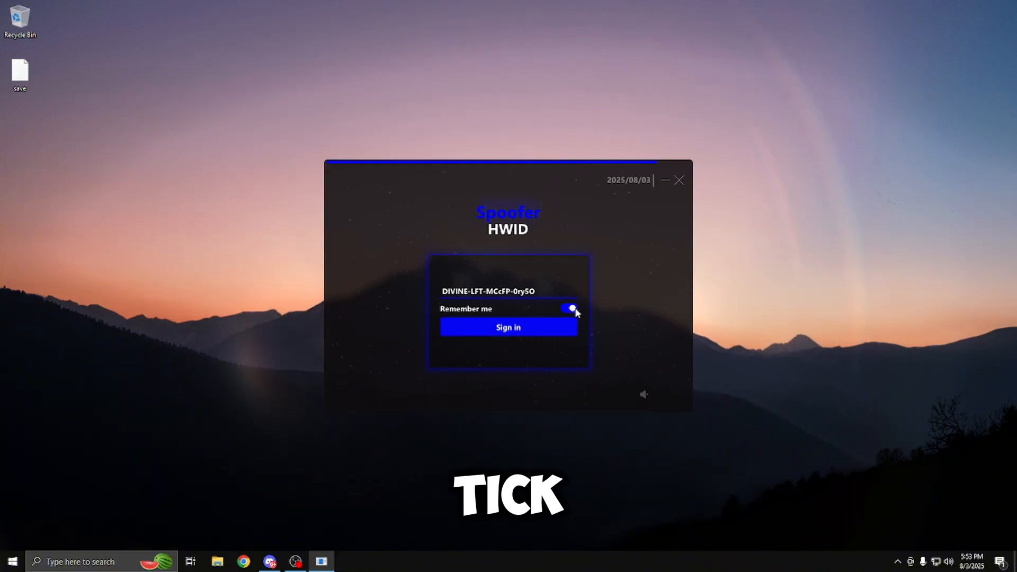
{"action": "left_click", "coordinate": [507, 328]}
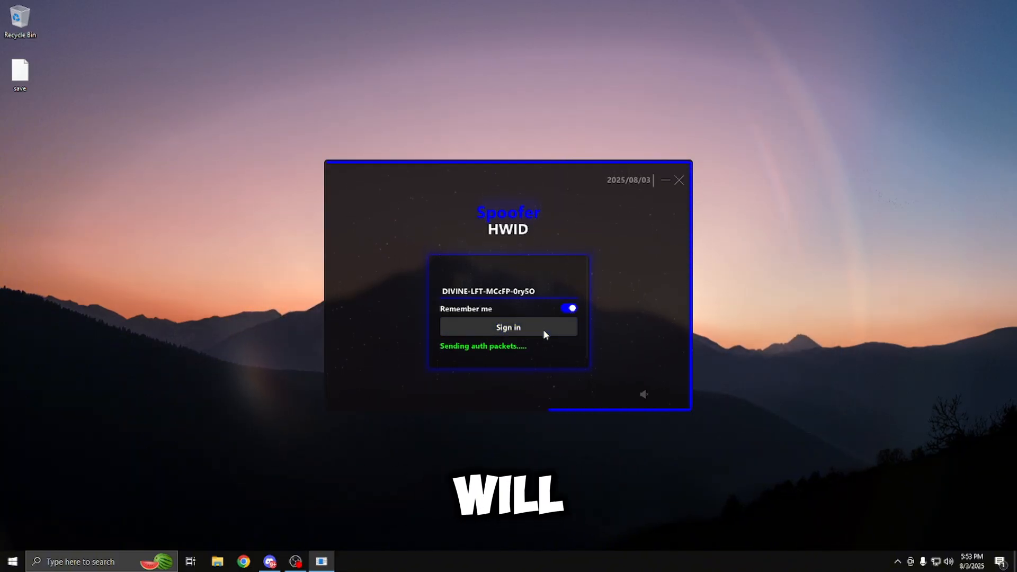
{"action": "left_click", "coordinate": [507, 327]}
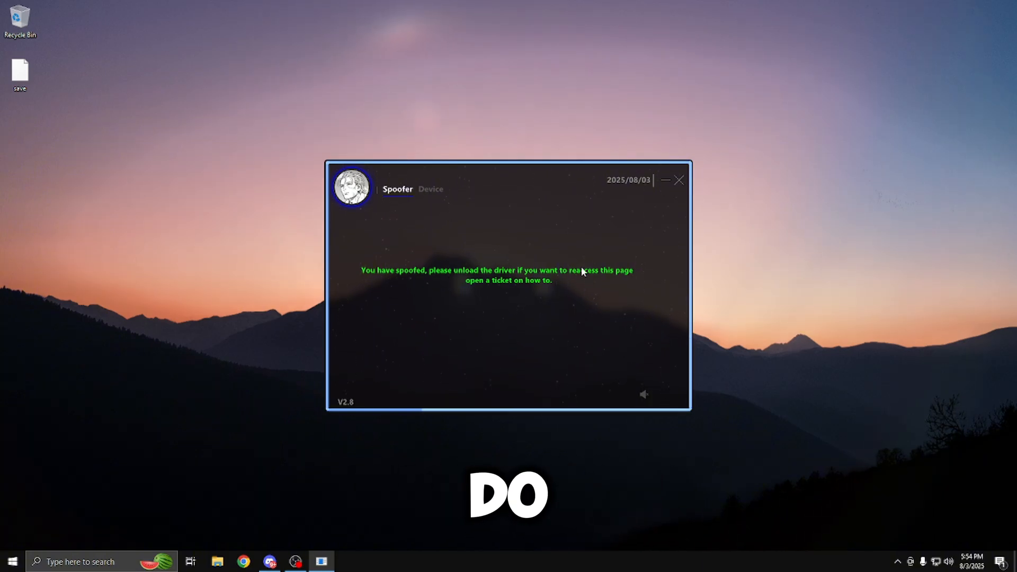
- Show the Device page with all serials Changed and run Check Serials for the HWID reports
{"action": "left_click", "coordinate": [430, 188]}
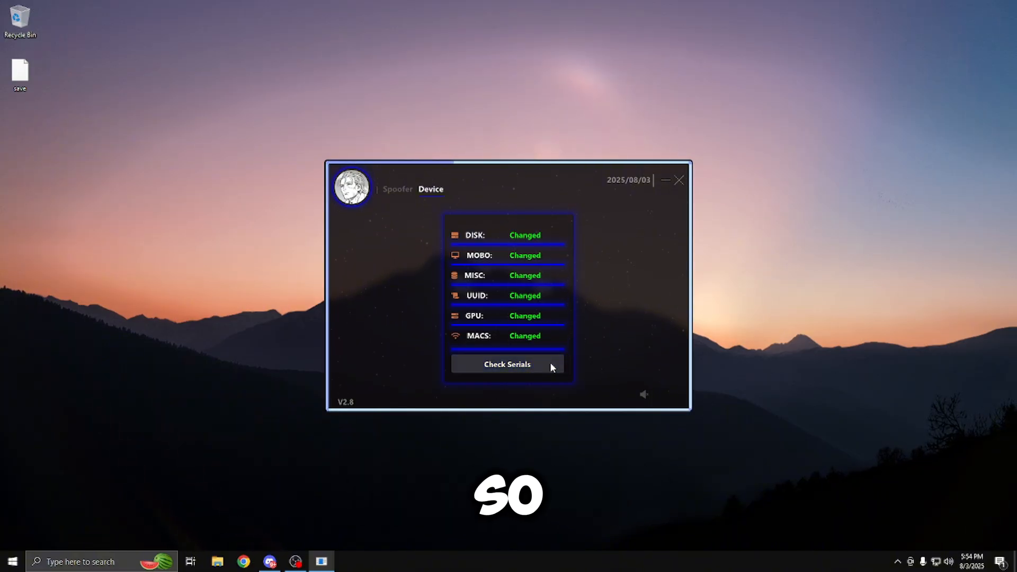
{"action": "left_click", "coordinate": [508, 363]}
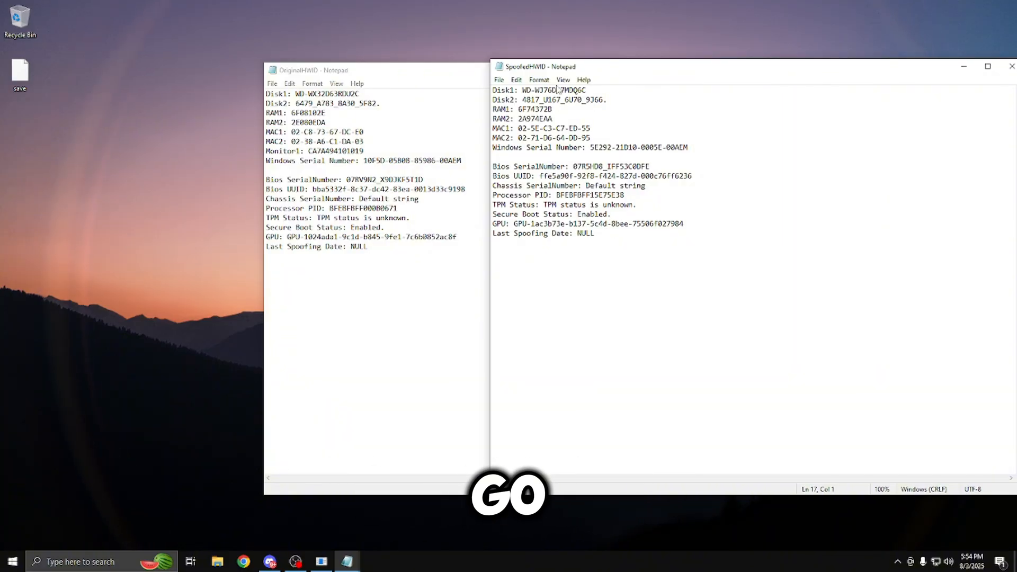
- Close the SpoofedHWID and OriginalHWID Notepad reports
{"action": "left_click", "coordinate": [1011, 66]}
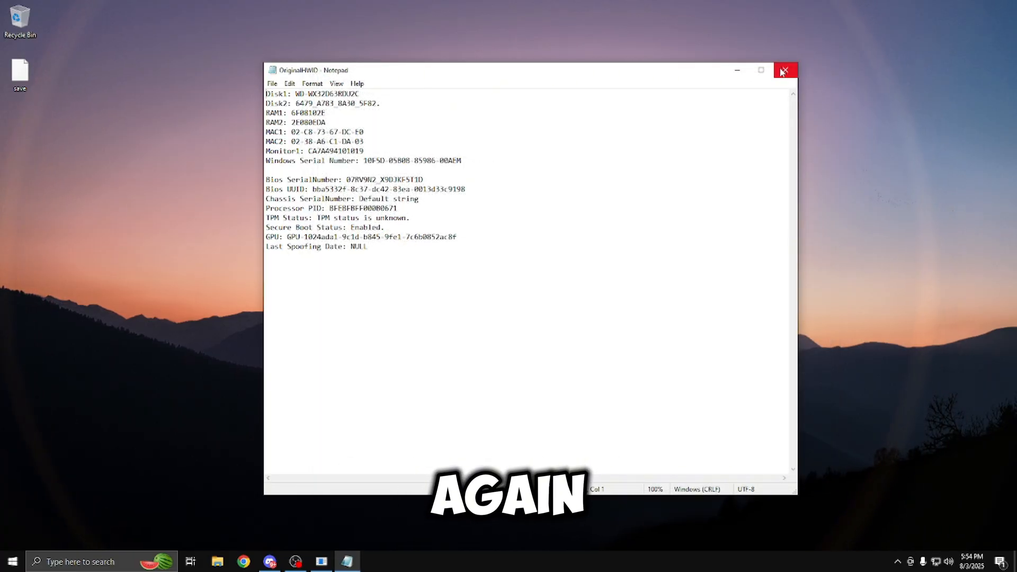
{"action": "left_click", "coordinate": [784, 70]}
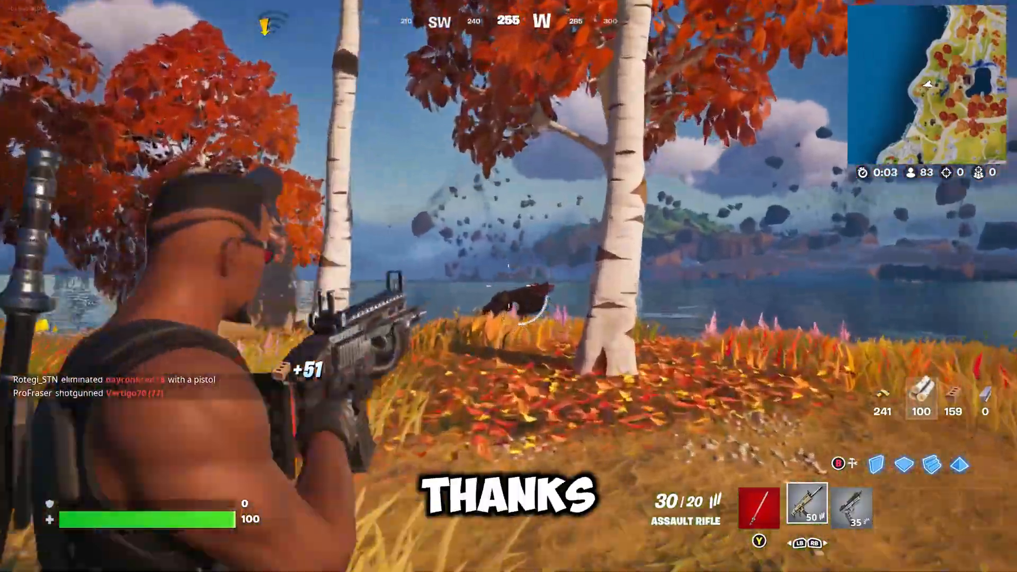
- Fire the assault rifle at the opponent across the lake
{"action": "left_click", "coordinate": [509, 286]}
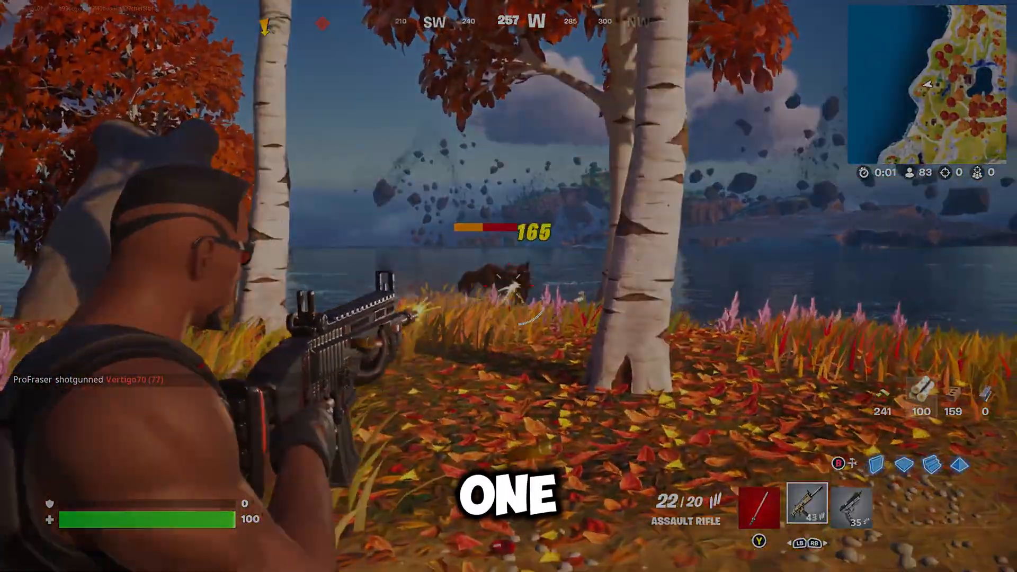